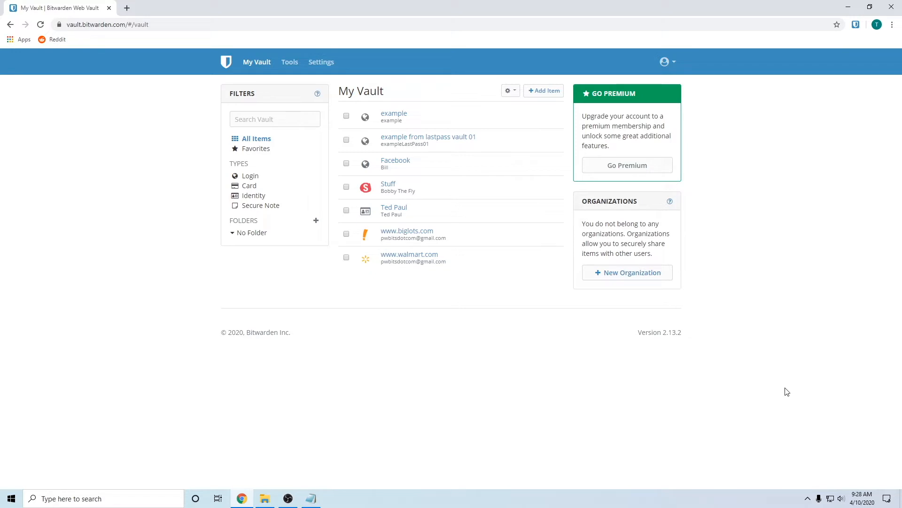
pyautogui.moveTo(790, 211)
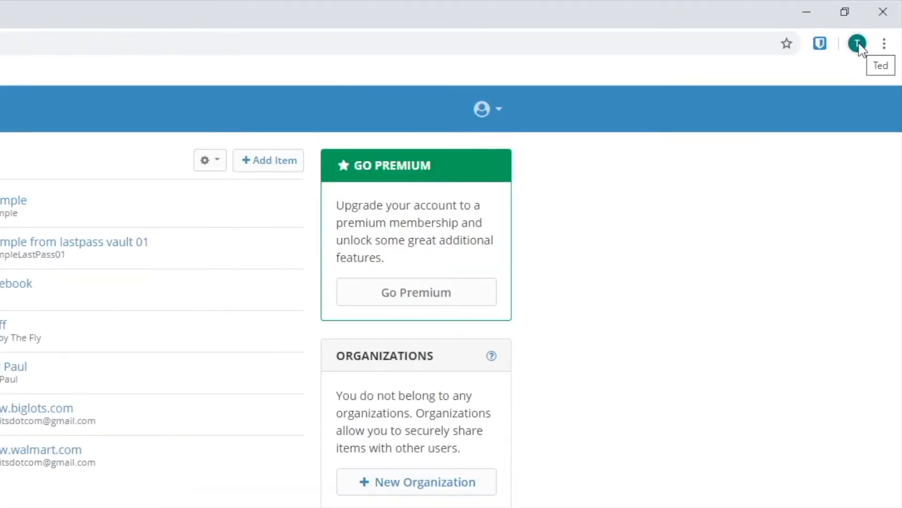
pyautogui.click(857, 43)
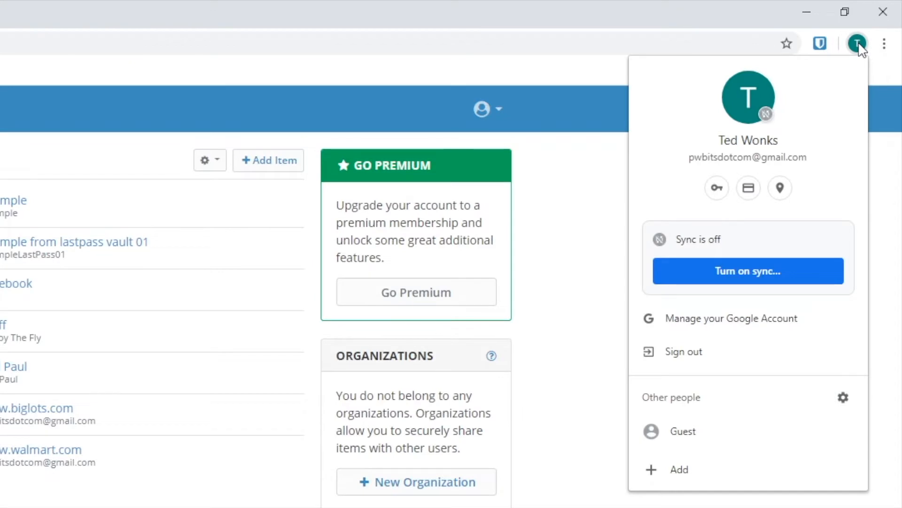
pyautogui.moveTo(884, 43)
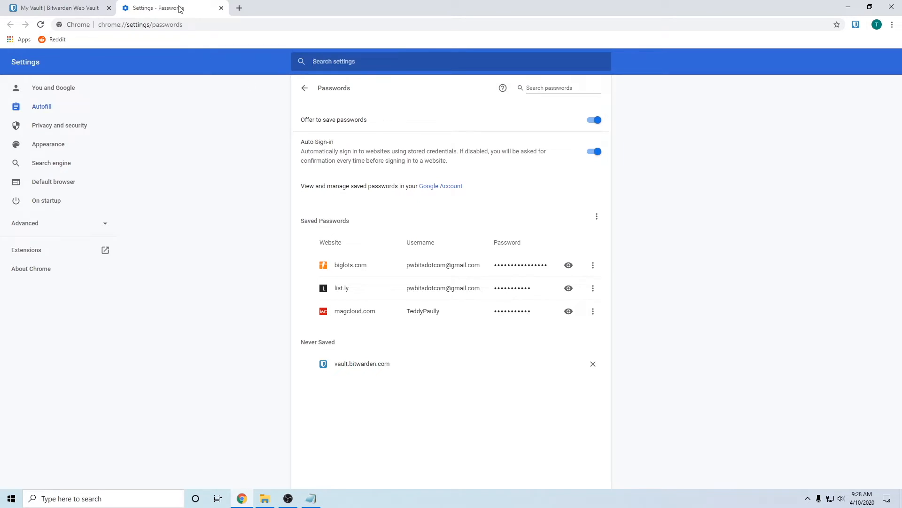
pyautogui.moveTo(281, 160)
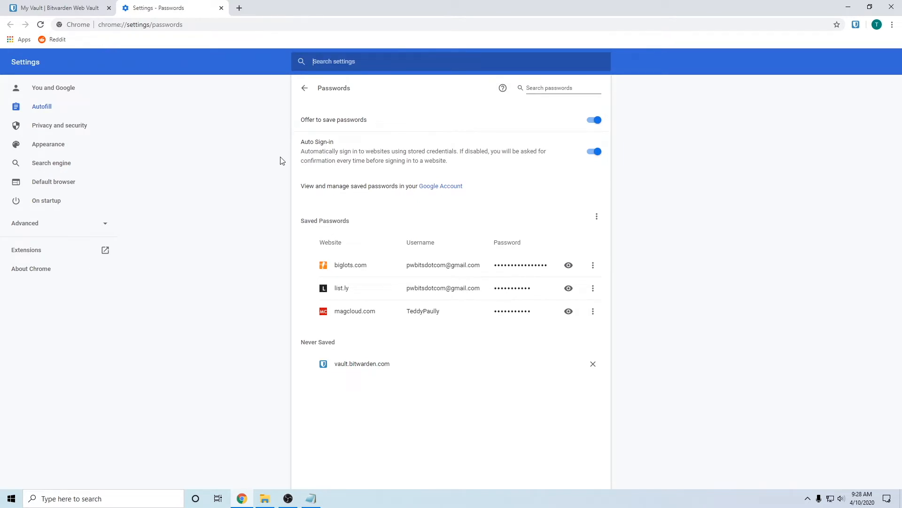
pyautogui.moveTo(298, 279)
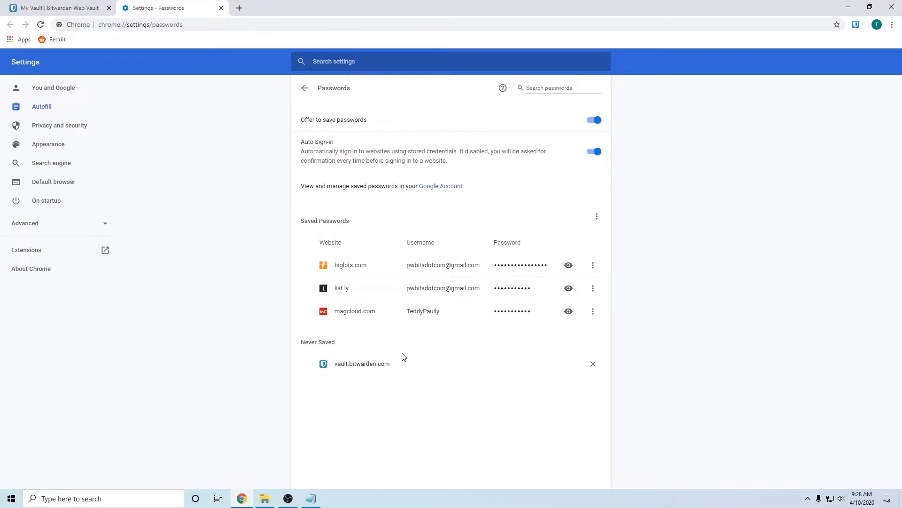
pyautogui.moveTo(545, 313)
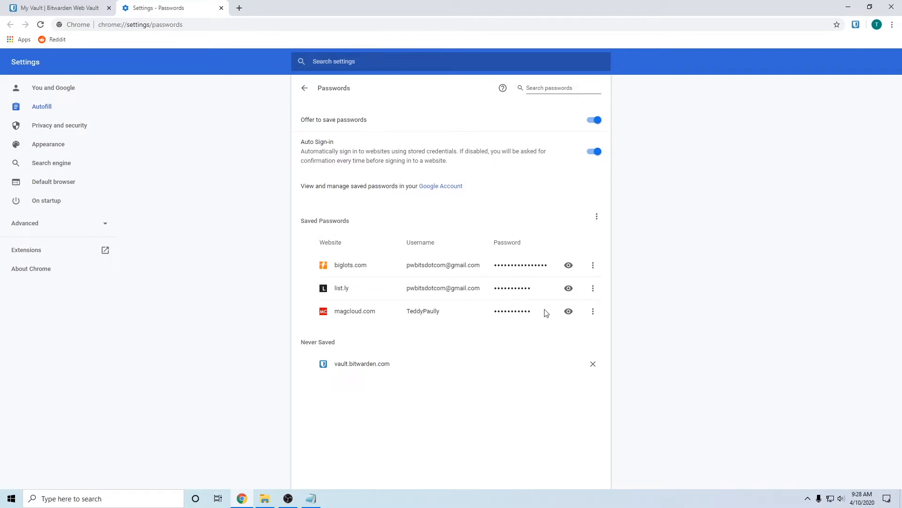
pyautogui.moveTo(597, 220)
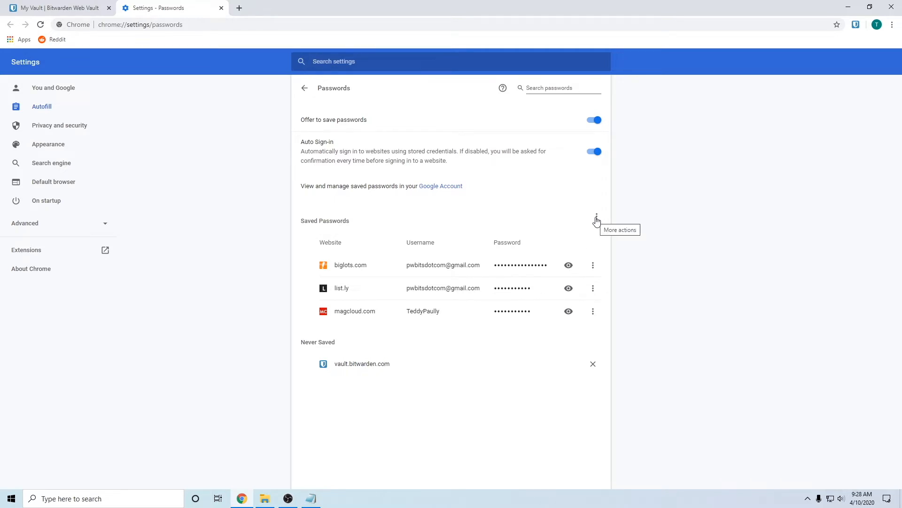
# Reveal the More actions menu beside Saved Passwords to expose Export passwords.
pyautogui.click(597, 218)
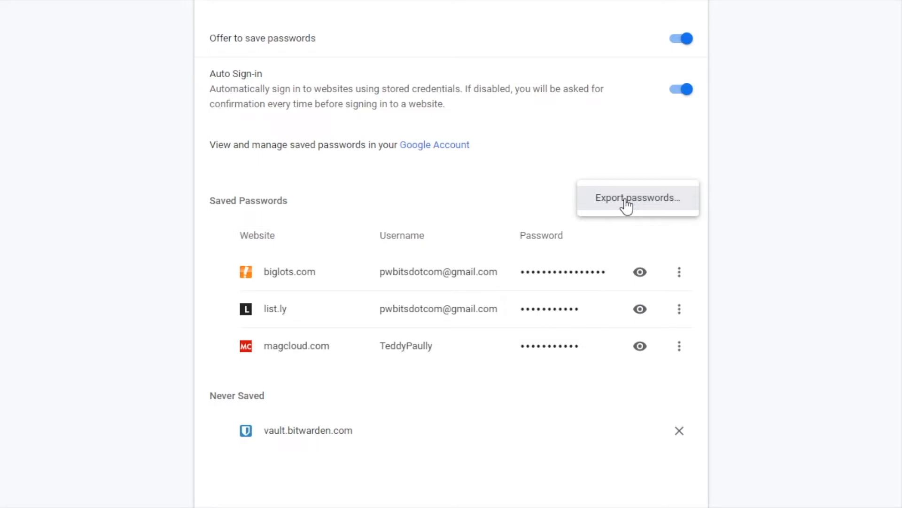
# Export Chrome's saved passwords, authorise with the Windows password, and save to Desktop.
pyautogui.click(637, 198)
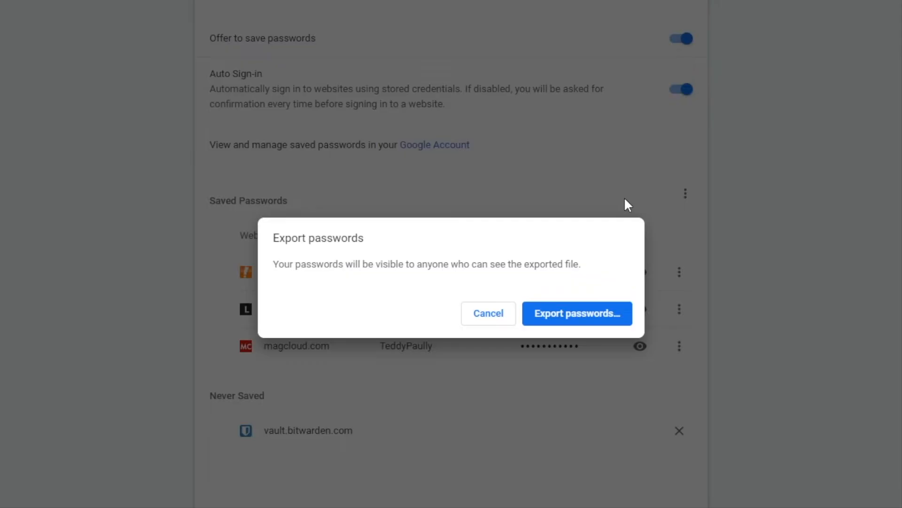
pyautogui.click(577, 313)
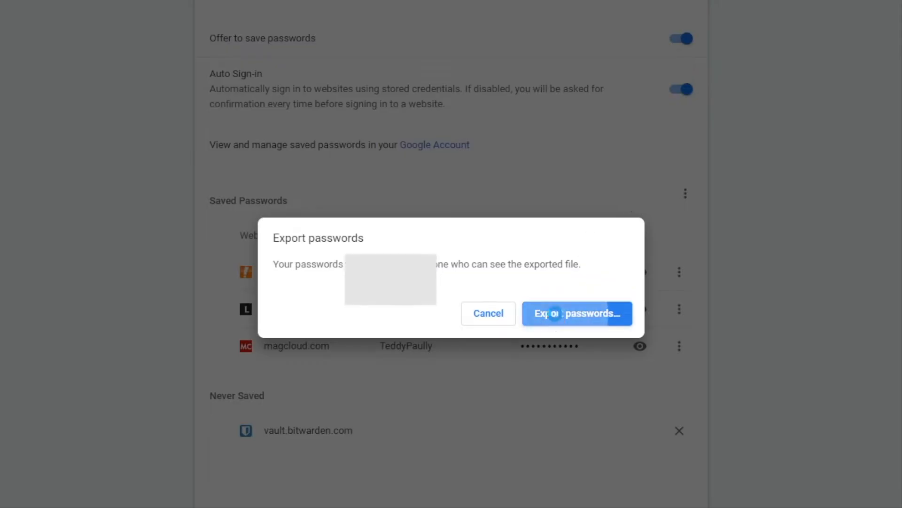
pyautogui.click(576, 313)
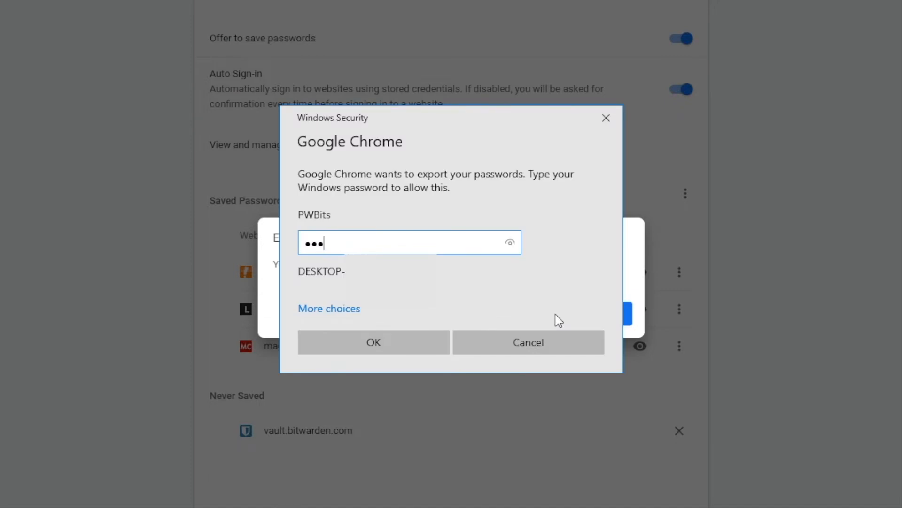
pyautogui.click(372, 342)
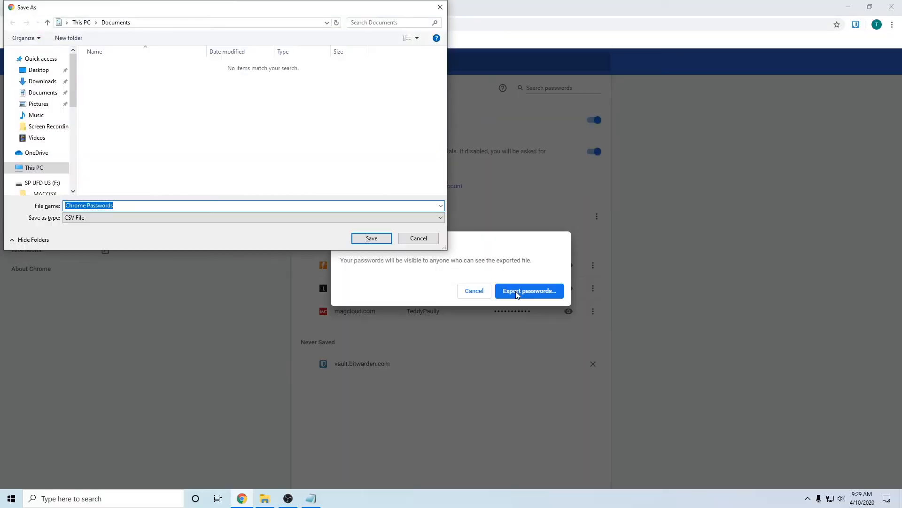
pyautogui.moveTo(72, 126)
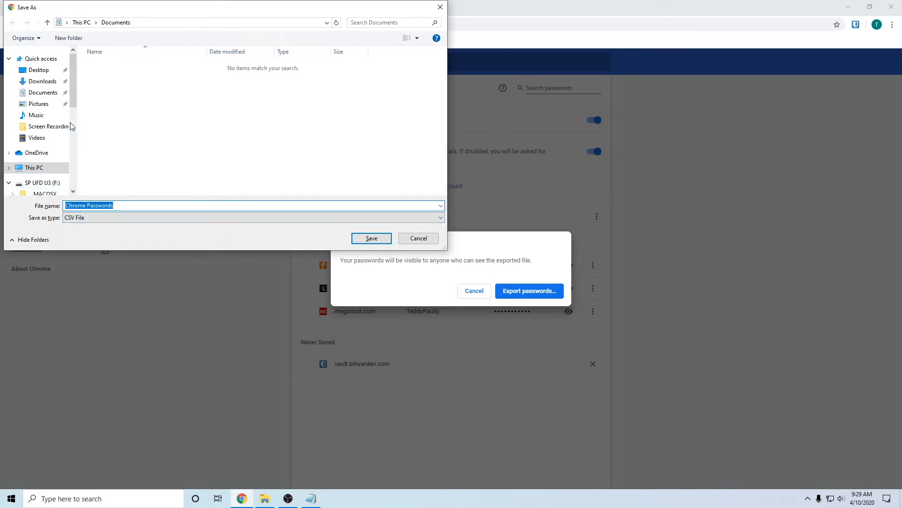
pyautogui.click(38, 69)
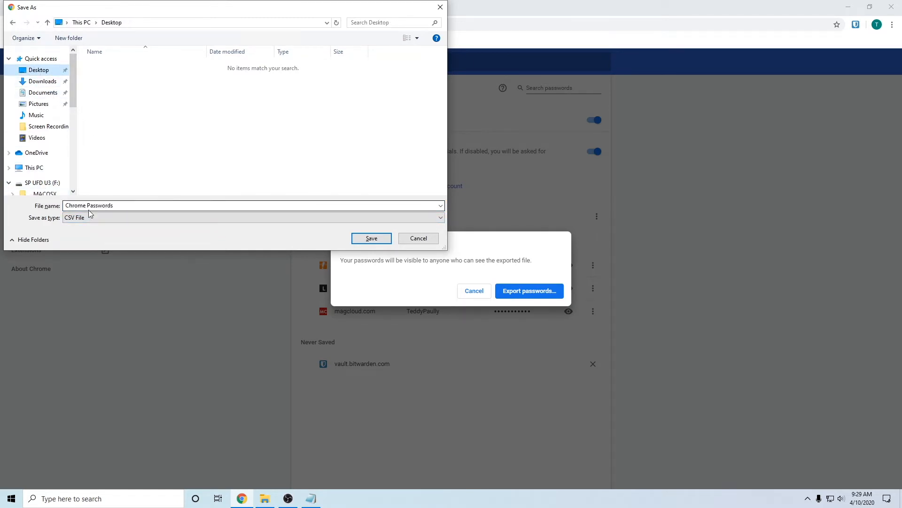
pyautogui.moveTo(288, 224)
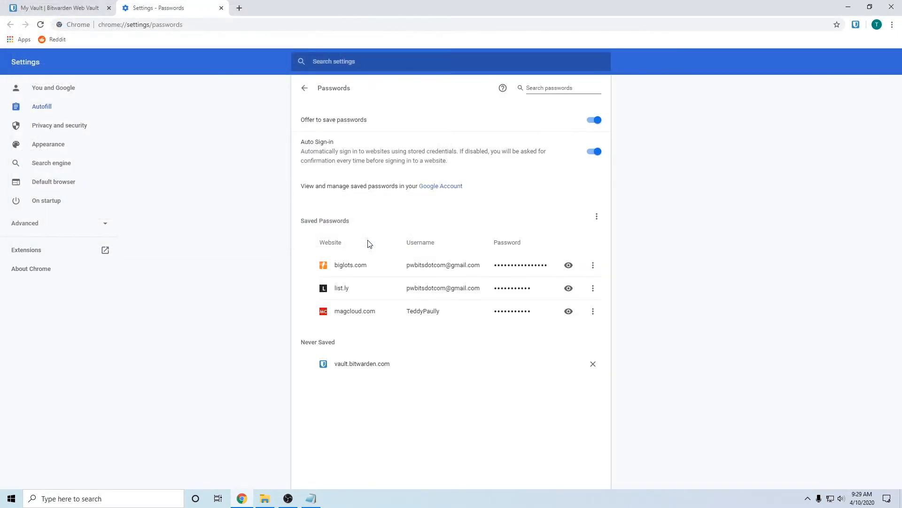
pyautogui.moveTo(661, 259)
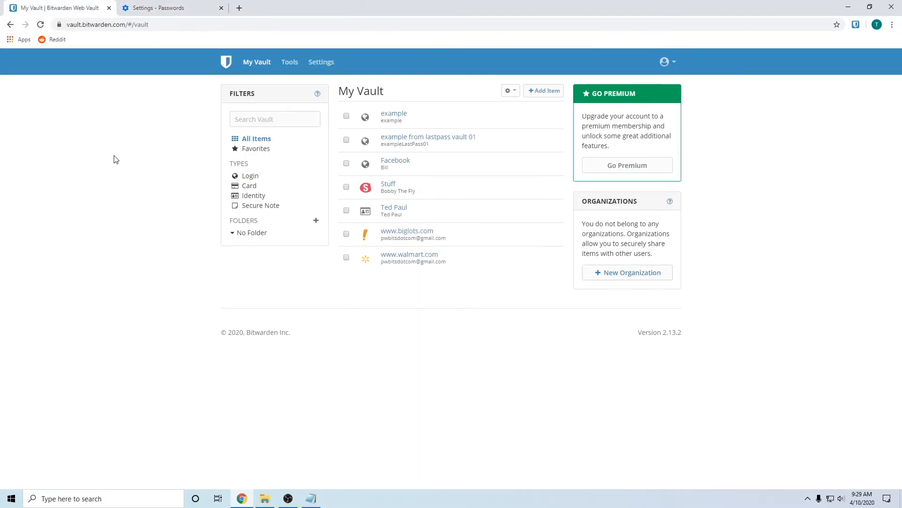
pyautogui.moveTo(161, 110)
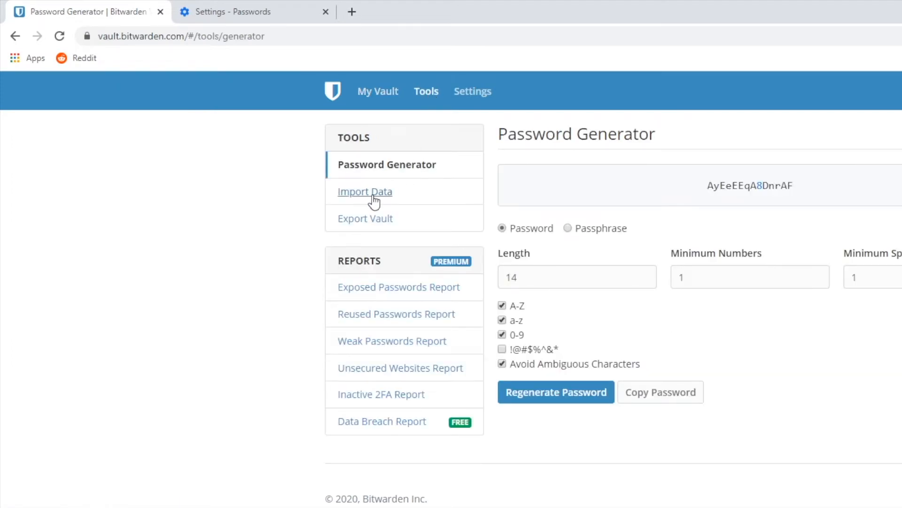
# On Bitwarden's Import Data page, choose Chrome (csv) as the file format.
pyautogui.click(365, 192)
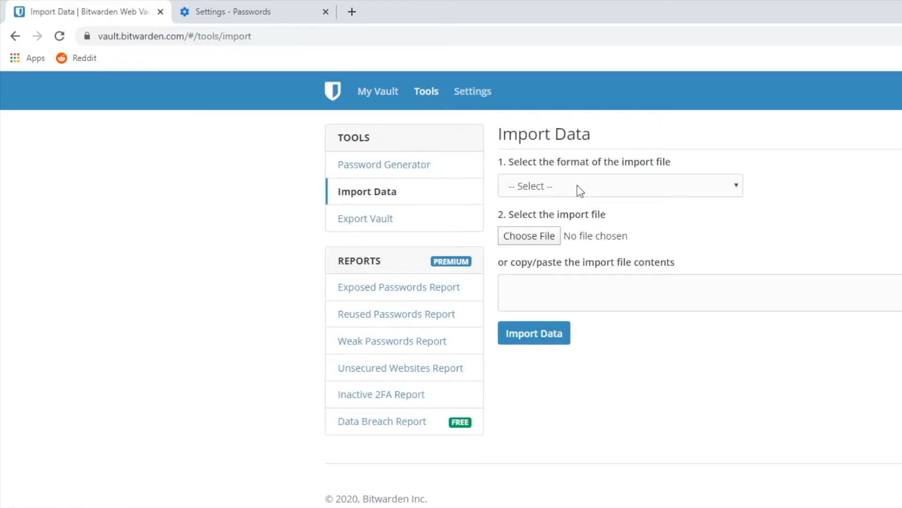
pyautogui.click(620, 185)
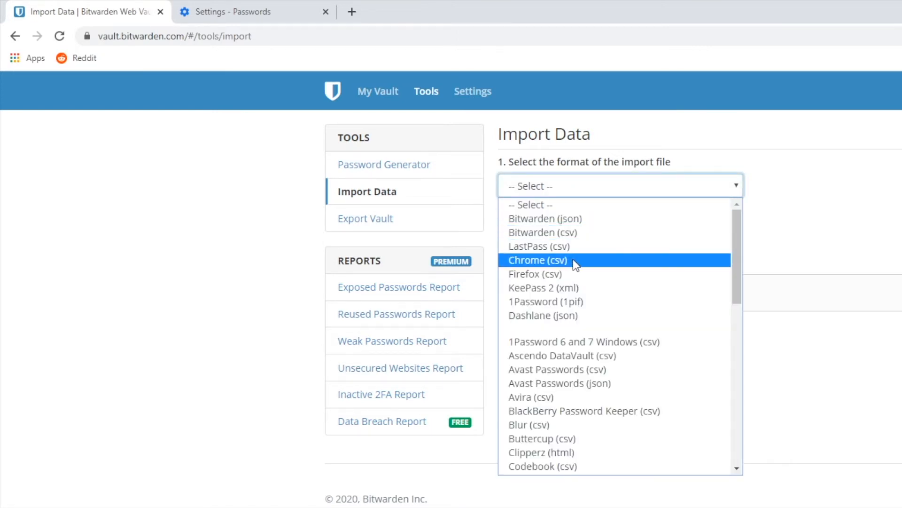
pyautogui.click(538, 260)
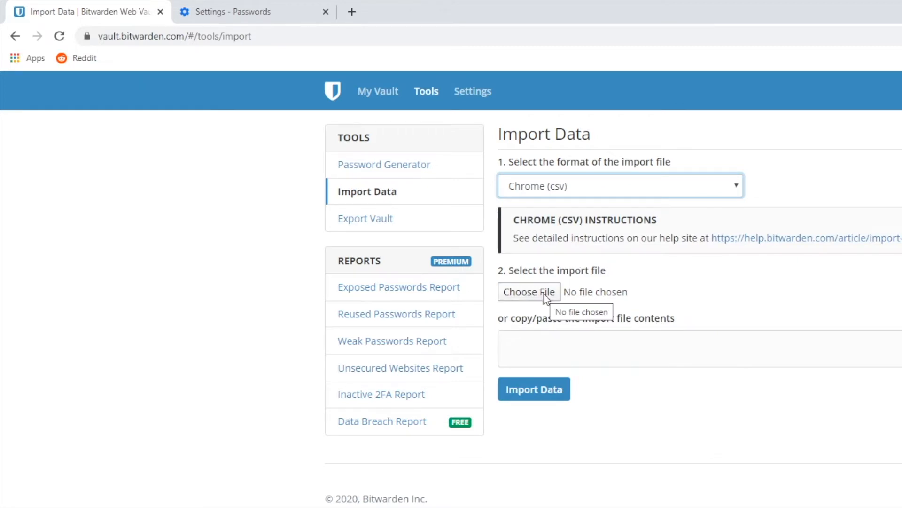
# Attach Chrome Passwords.csv from the Desktop as the import file.
pyautogui.click(528, 291)
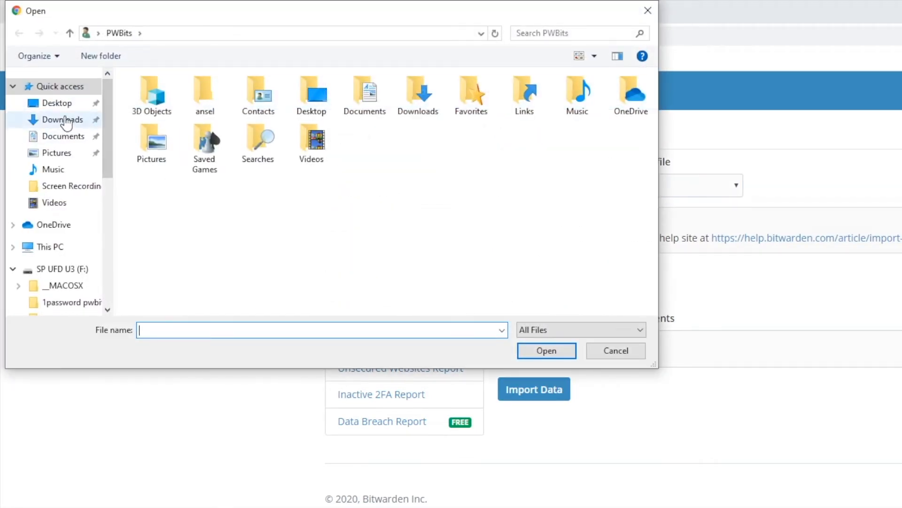
pyautogui.click(57, 103)
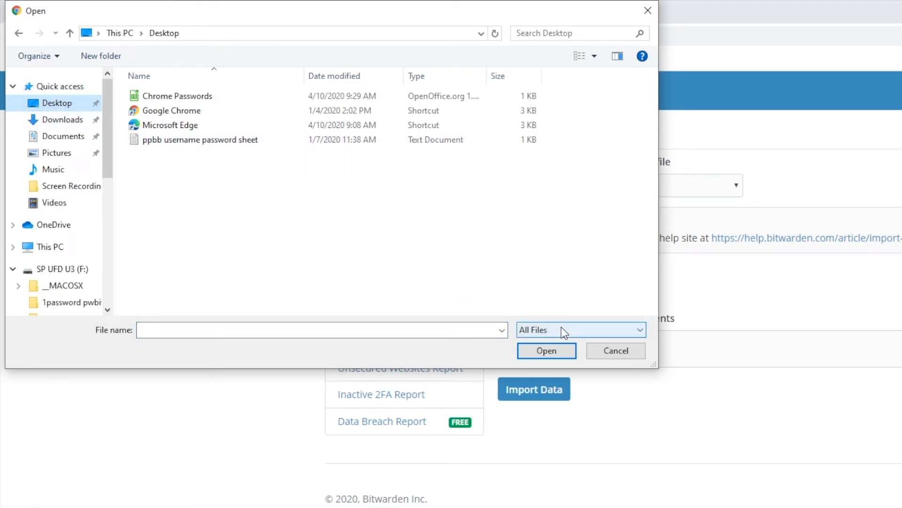
pyautogui.click(177, 95)
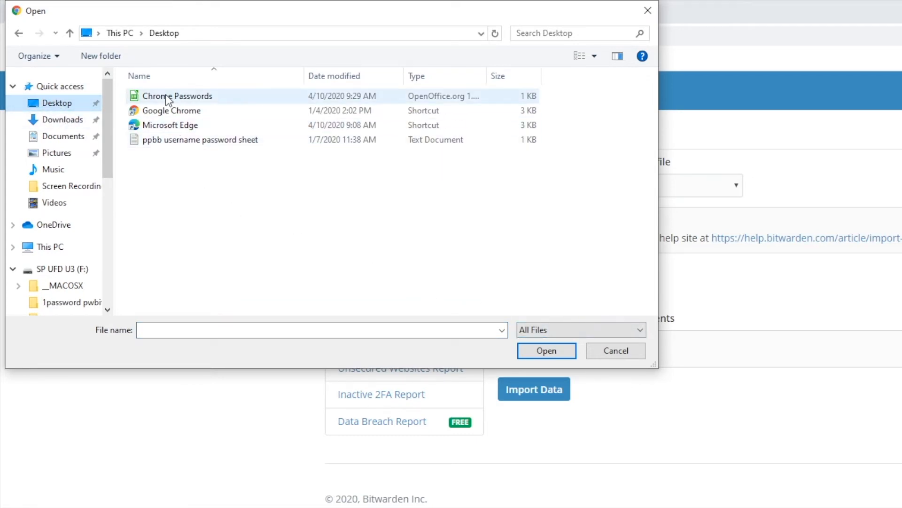
pyautogui.click(177, 96)
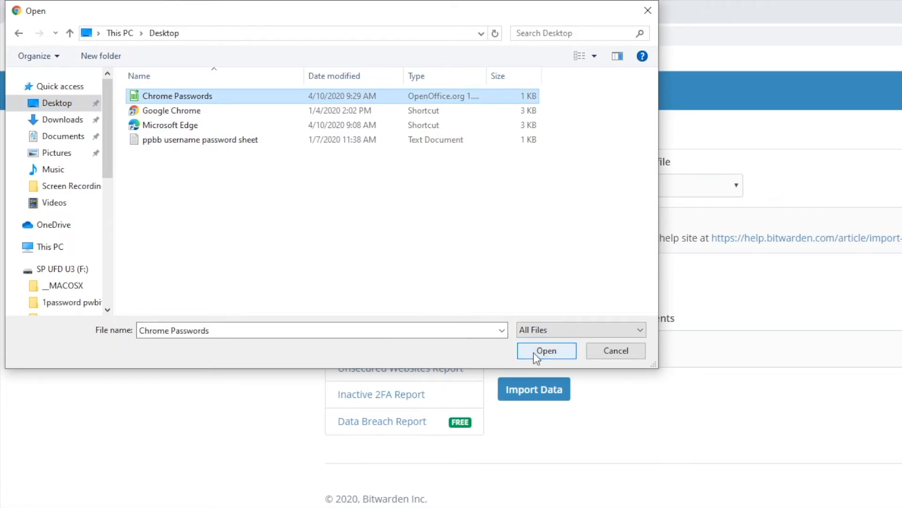
pyautogui.click(546, 351)
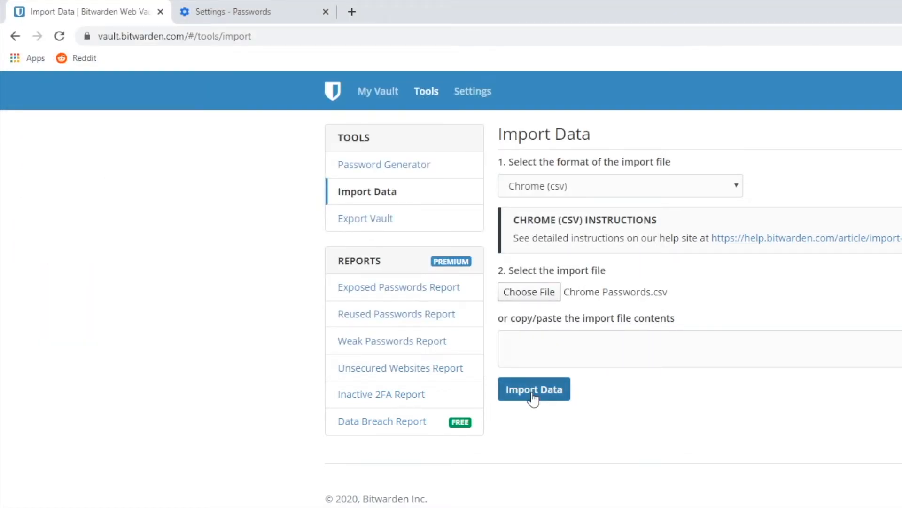
# Import the Chrome CSV file so its logins appear in My Vault.
pyautogui.click(533, 389)
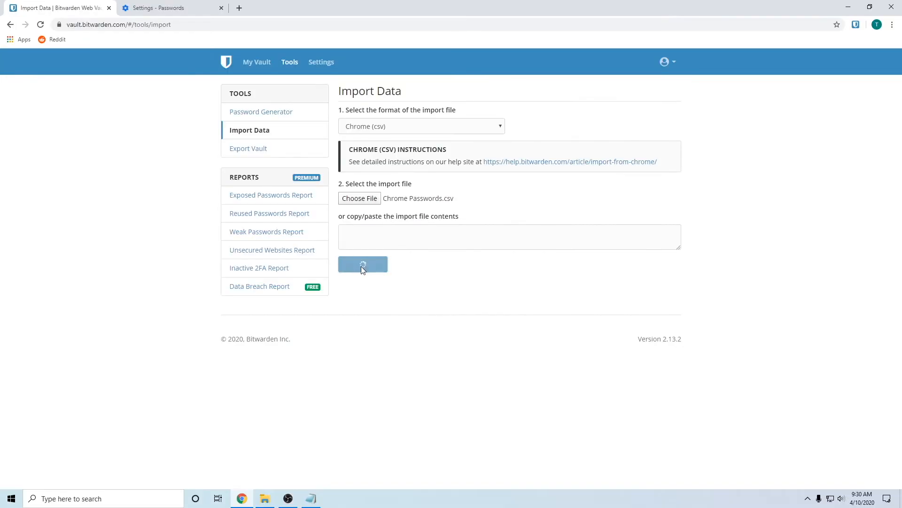
pyautogui.click(362, 265)
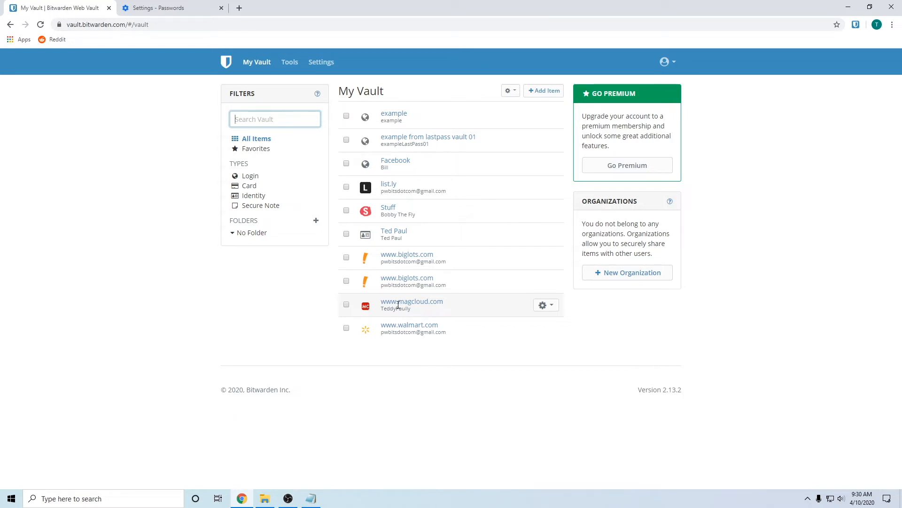
pyautogui.click(412, 301)
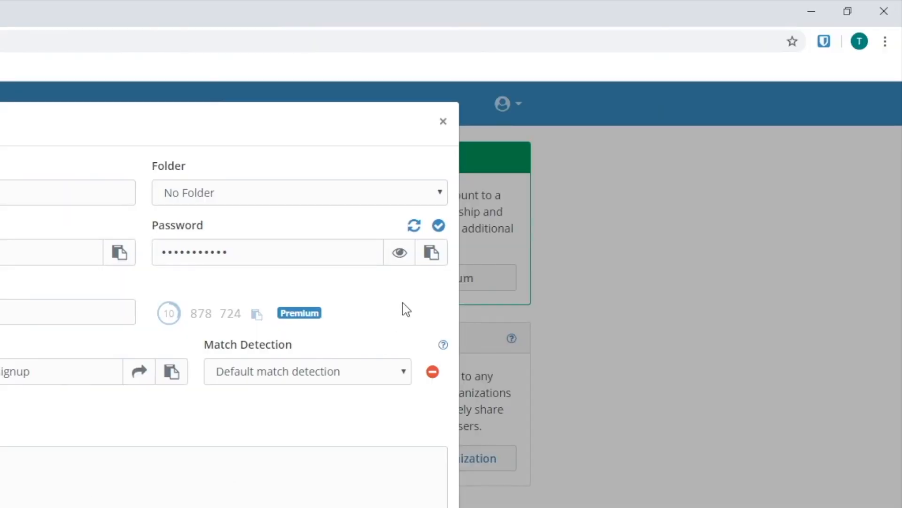
pyautogui.moveTo(438, 225)
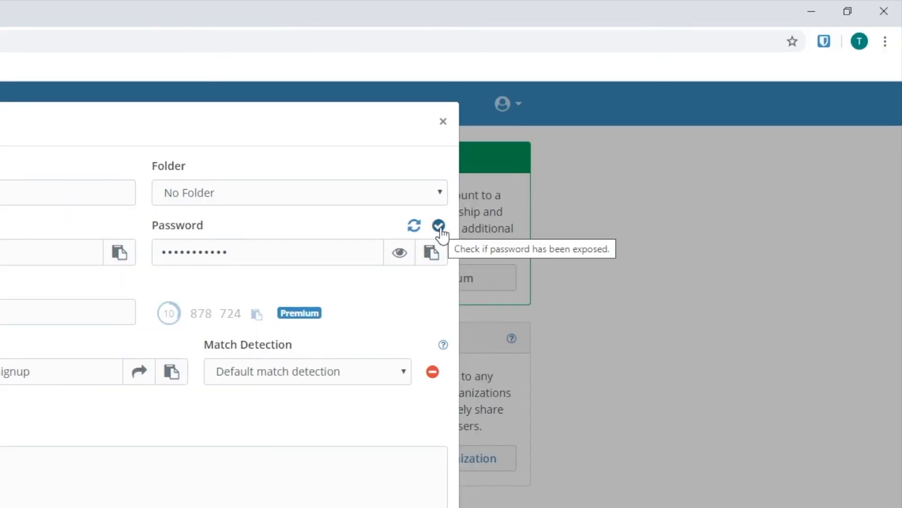
pyautogui.moveTo(200, 241)
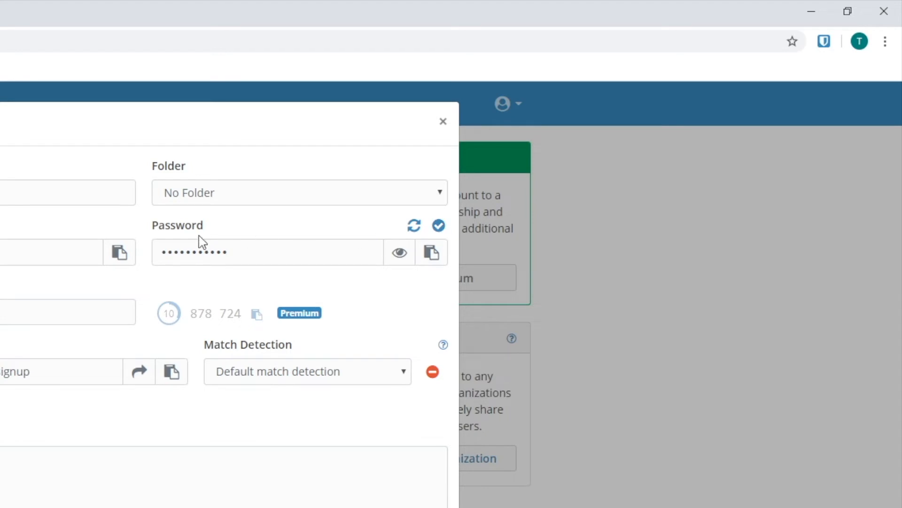
# Check the magcloud password's exposure (5368 breaches), then close the item without saving.
pyautogui.click(438, 225)
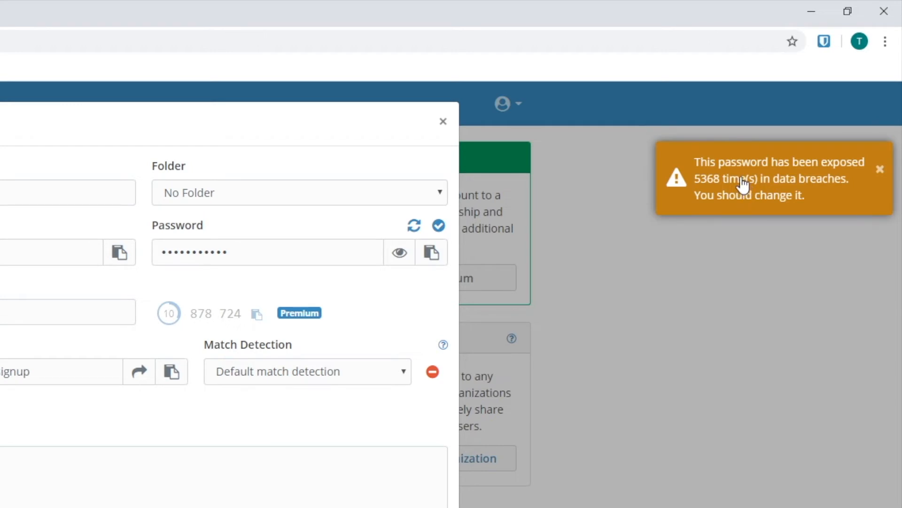
pyautogui.moveTo(700, 189)
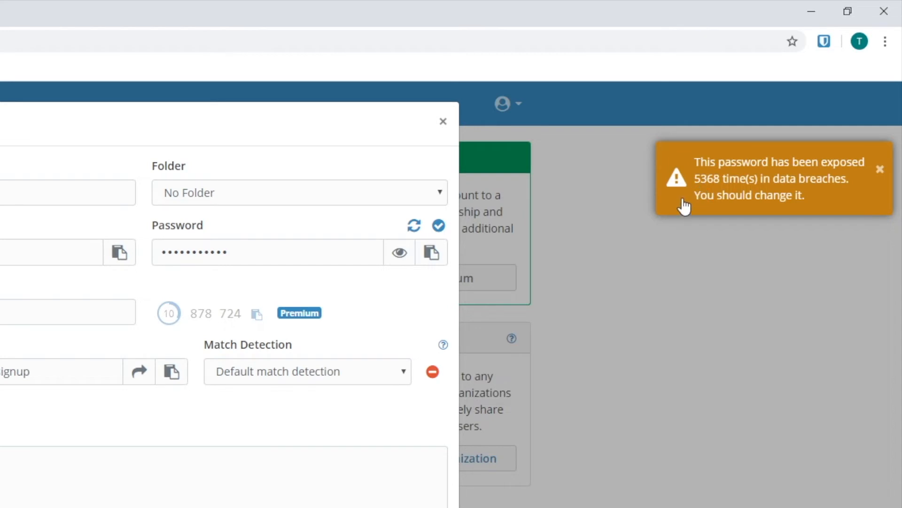
pyautogui.moveTo(328, 244)
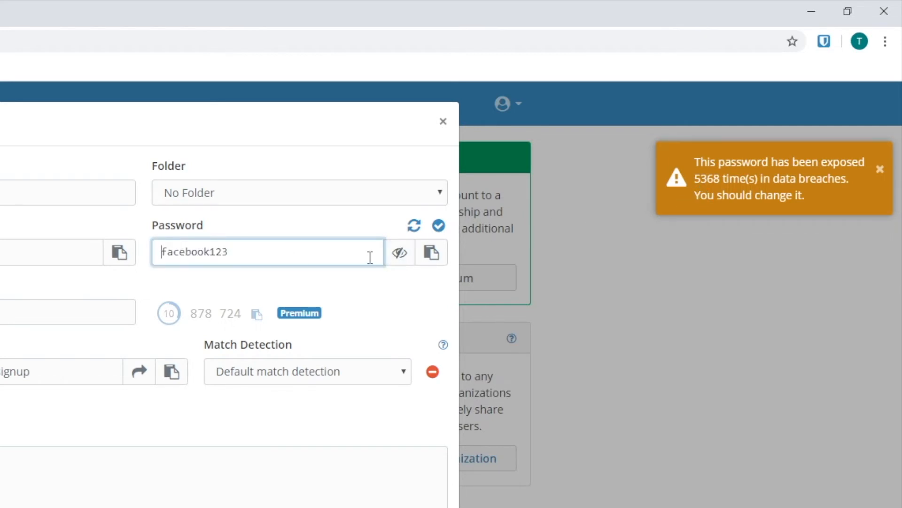
pyautogui.click(880, 169)
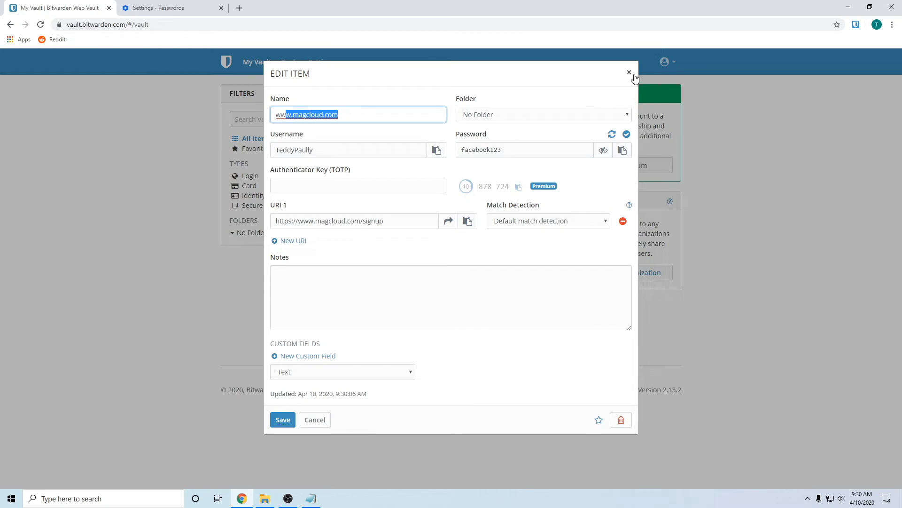
pyautogui.moveTo(629, 73)
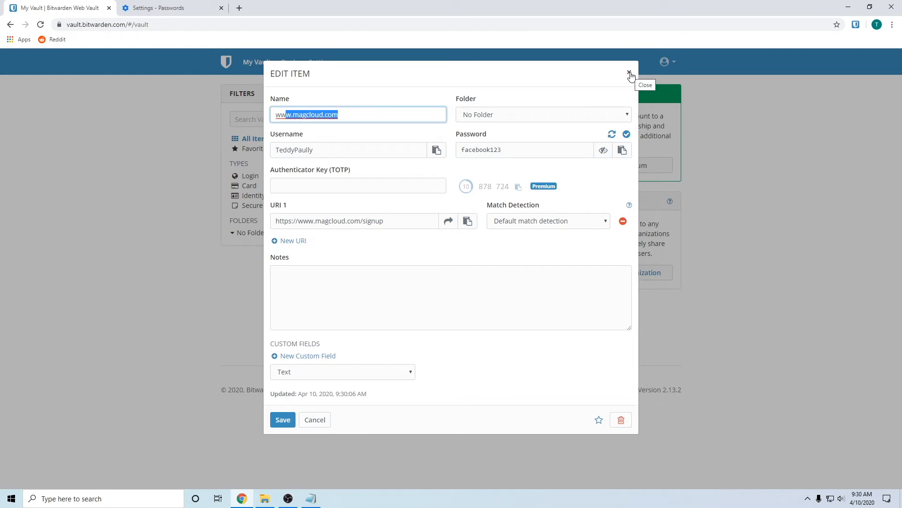
pyautogui.click(629, 74)
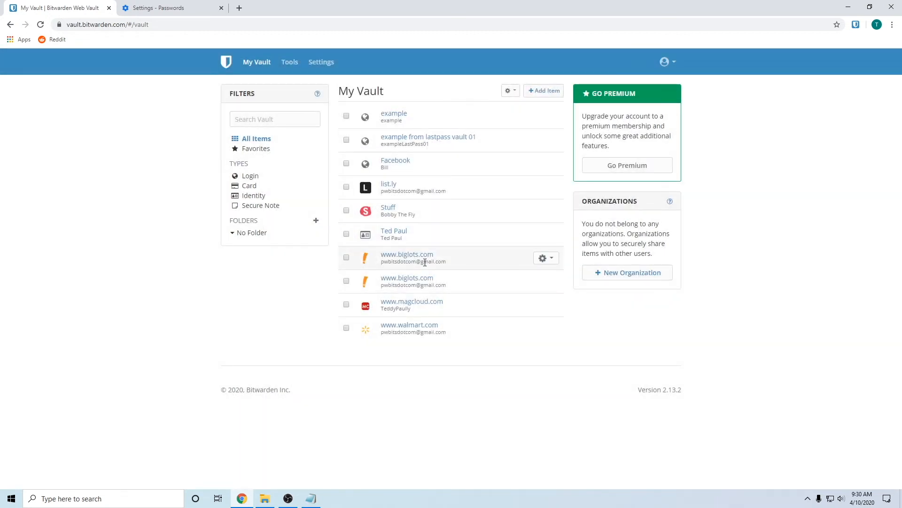
pyautogui.moveTo(399, 358)
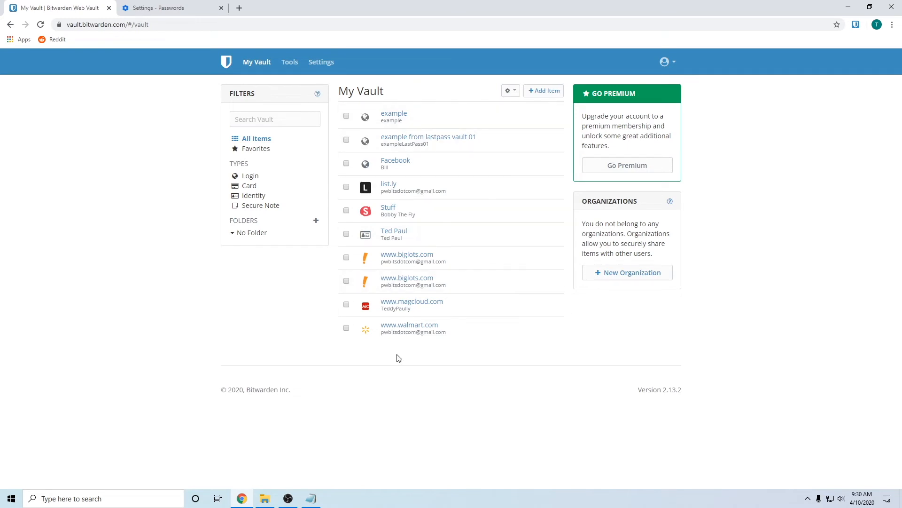
pyautogui.moveTo(298, 290)
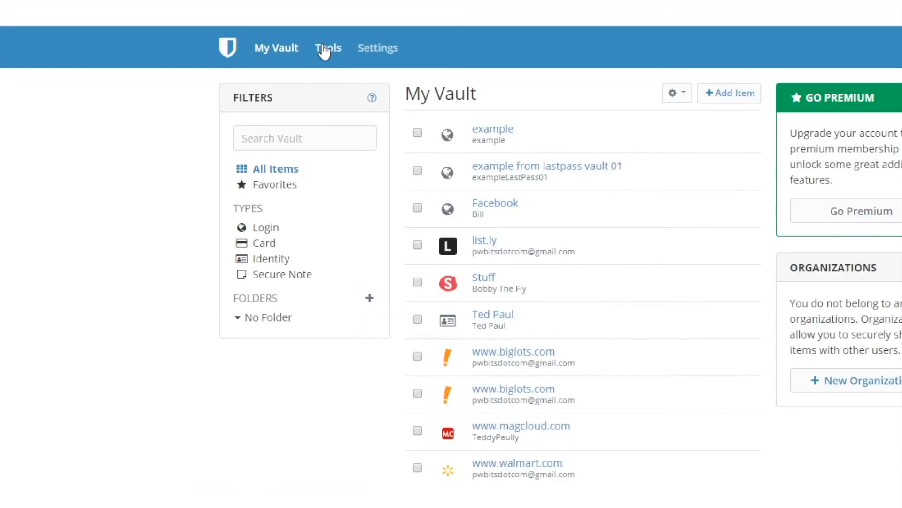
# Go to Bitwarden's Tools section showing the Password Generator and vault reports.
pyautogui.click(328, 48)
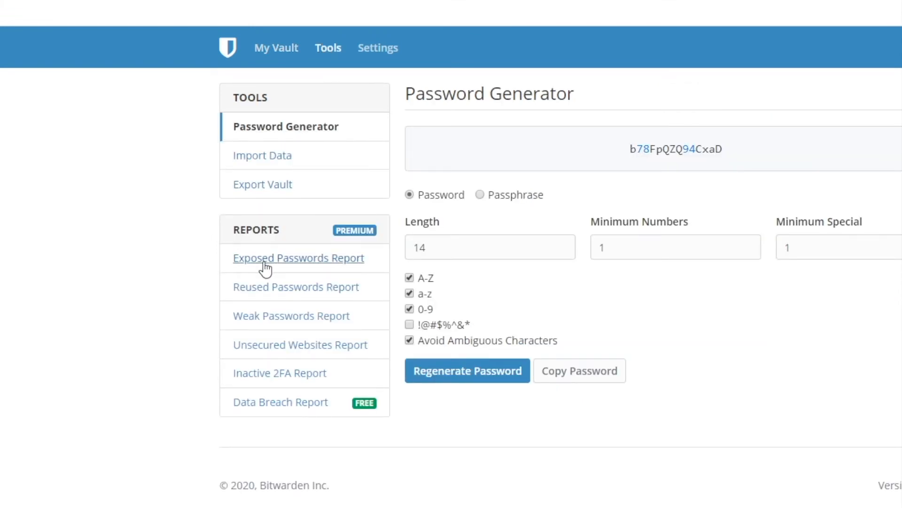
pyautogui.moveTo(356, 233)
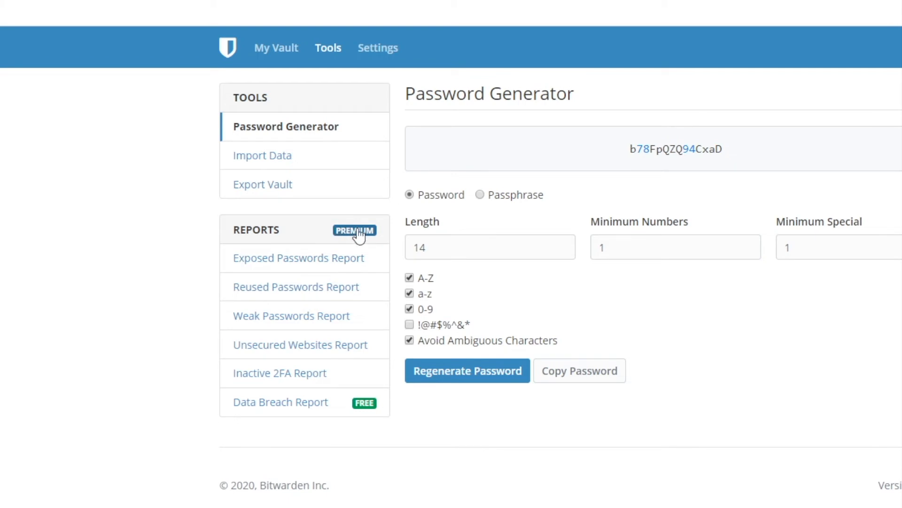
pyautogui.moveTo(244, 264)
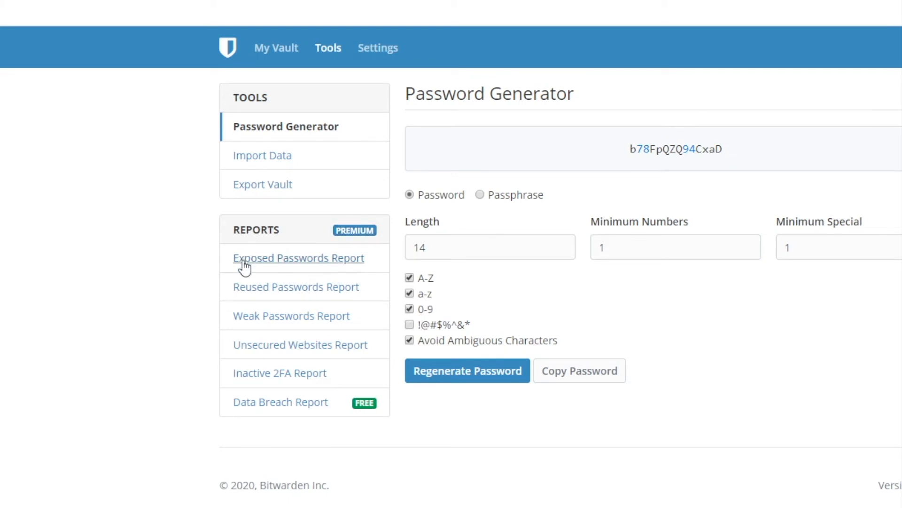
pyautogui.moveTo(272, 274)
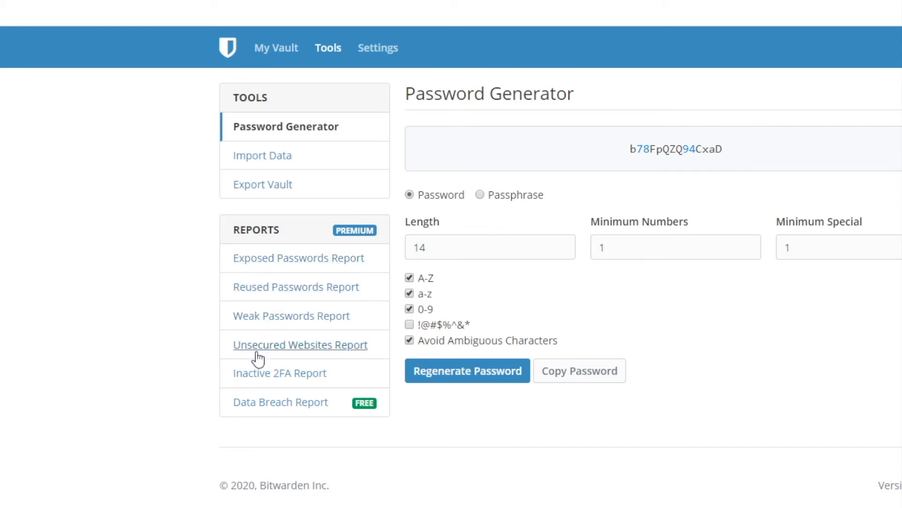
pyautogui.moveTo(202, 264)
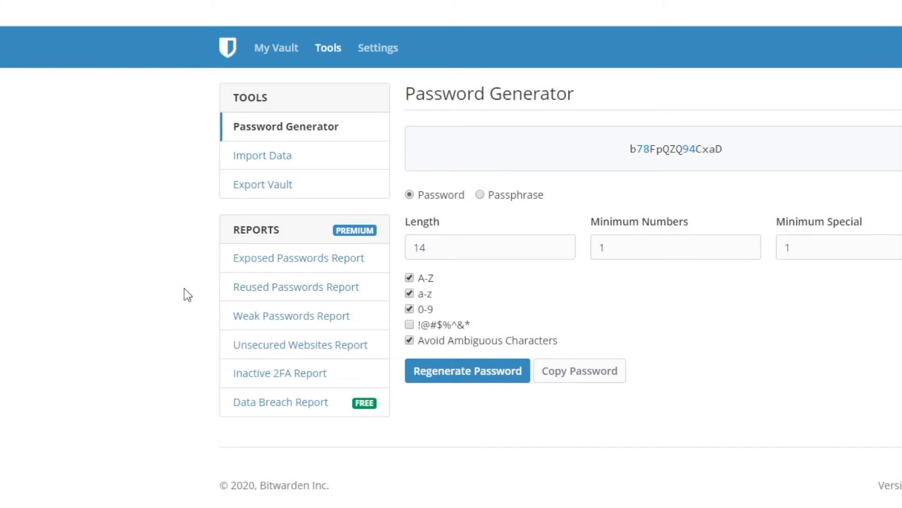
pyautogui.moveTo(192, 274)
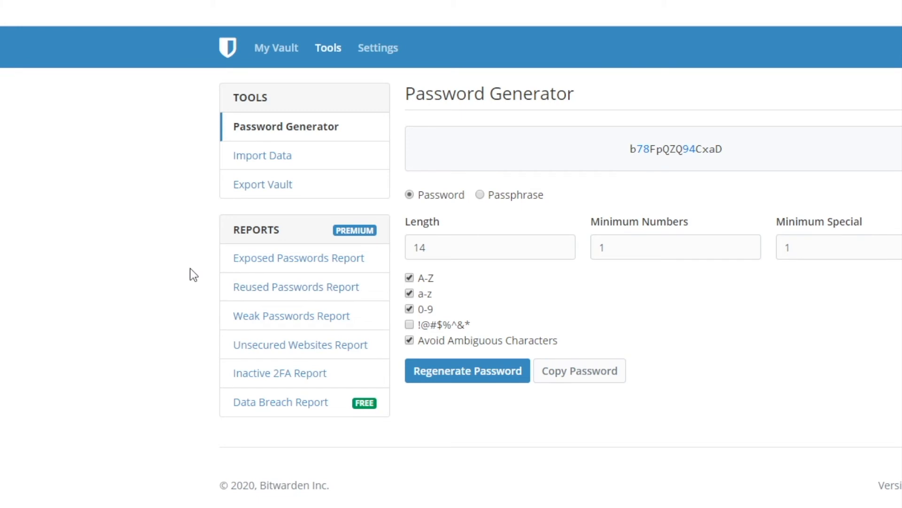
pyautogui.moveTo(205, 282)
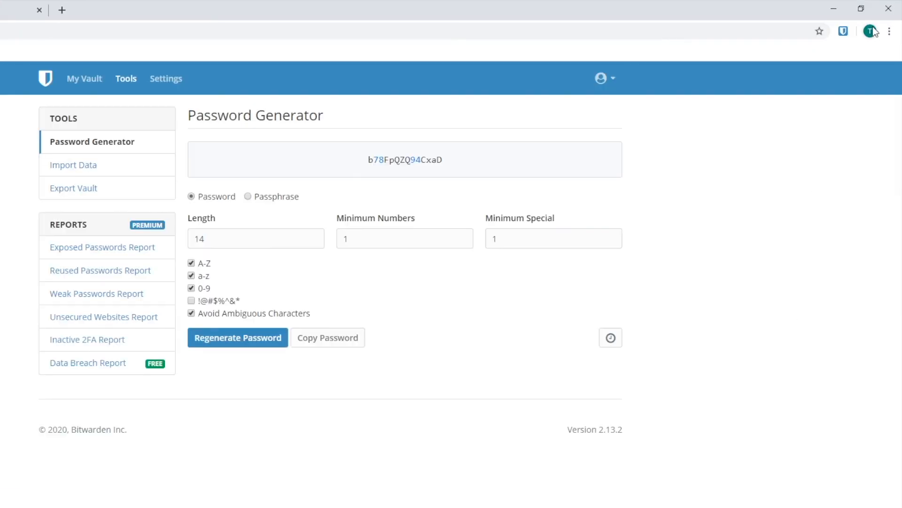
# In Chrome's password settings, turn off Offer to save passwords and Auto Sign-in.
pyautogui.click(870, 31)
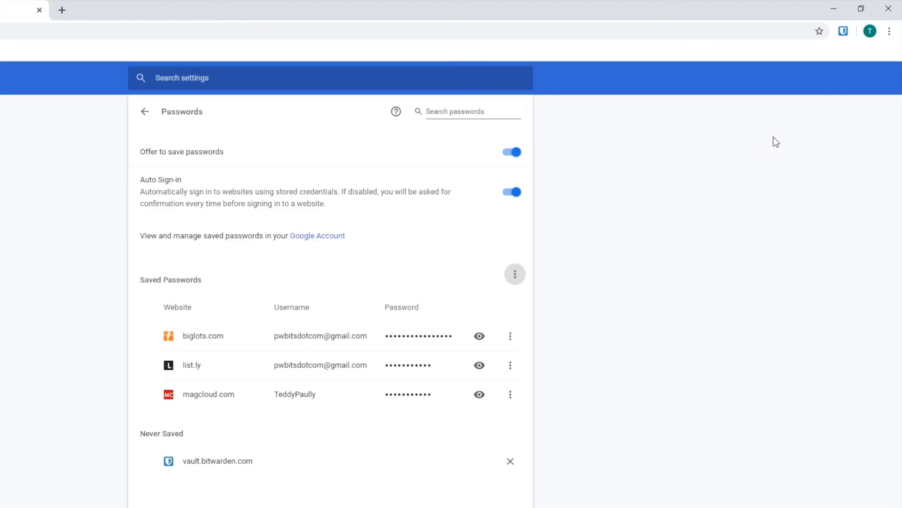
pyautogui.click(509, 152)
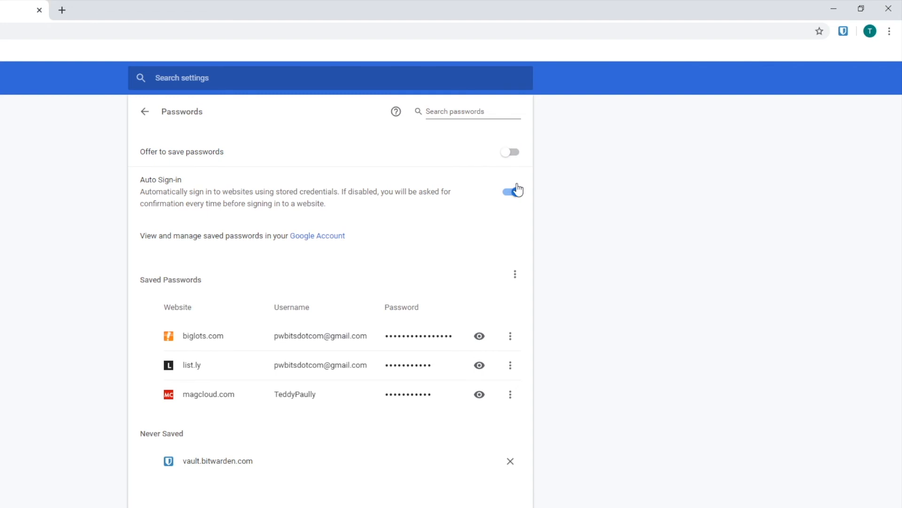
pyautogui.click(508, 192)
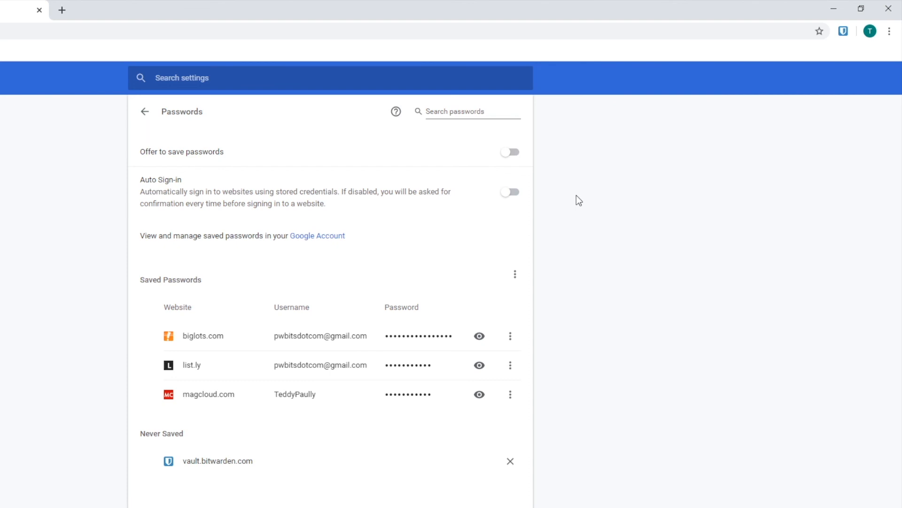
pyautogui.moveTo(520, 214)
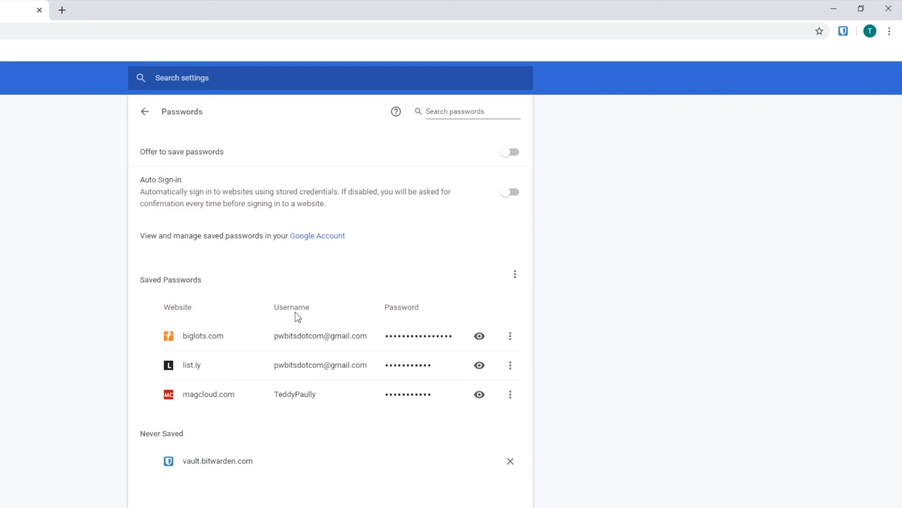
pyautogui.moveTo(654, 202)
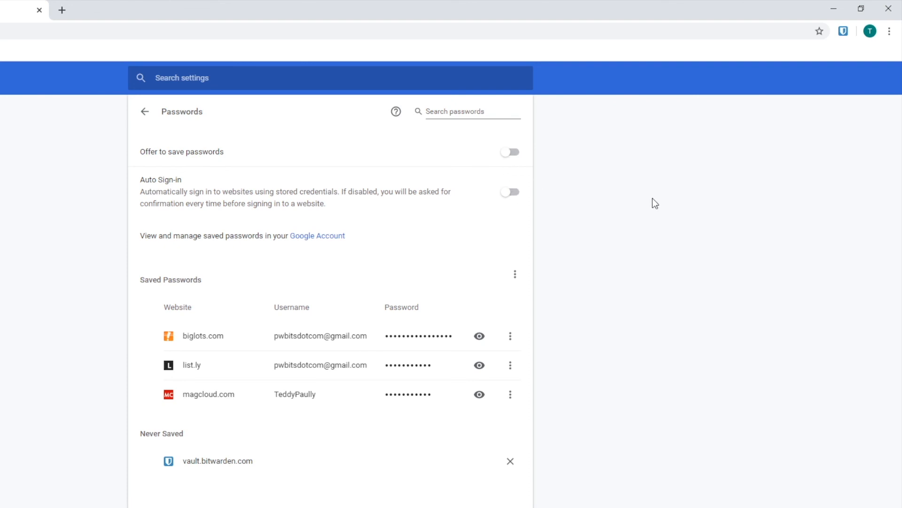
pyautogui.moveTo(529, 170)
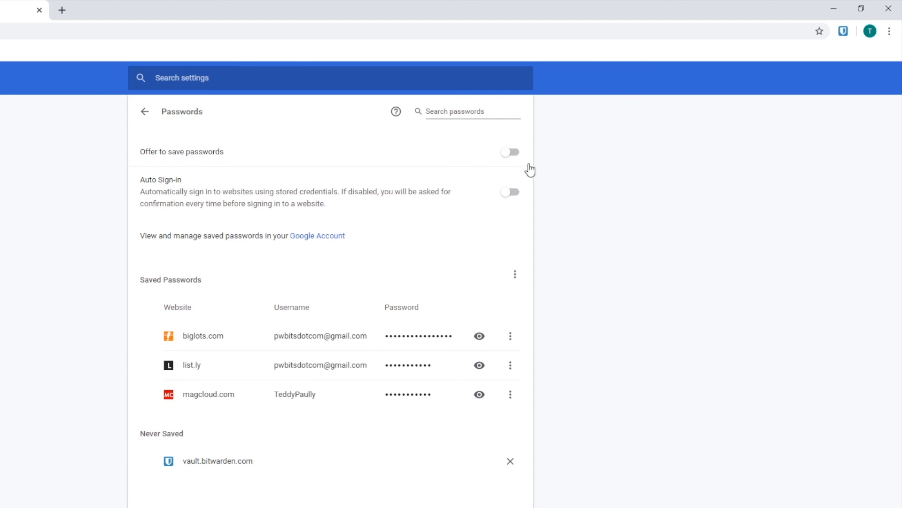
pyautogui.moveTo(782, 175)
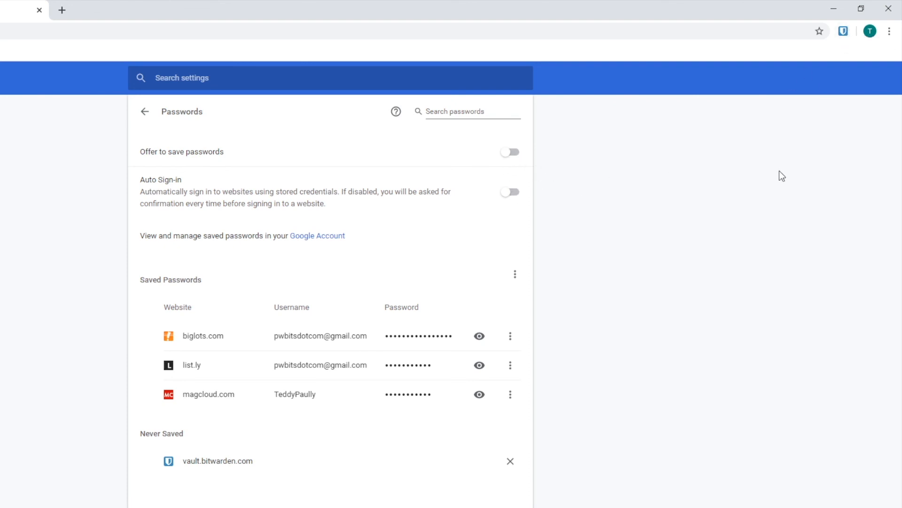